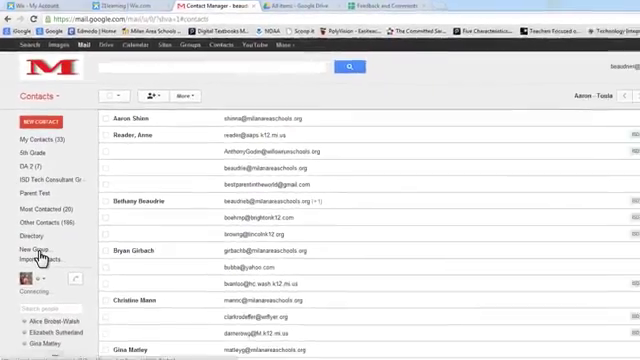
Create a new contact group named 'Beaudite Parent List'.
click(26, 248)
text(Deardor Pare)
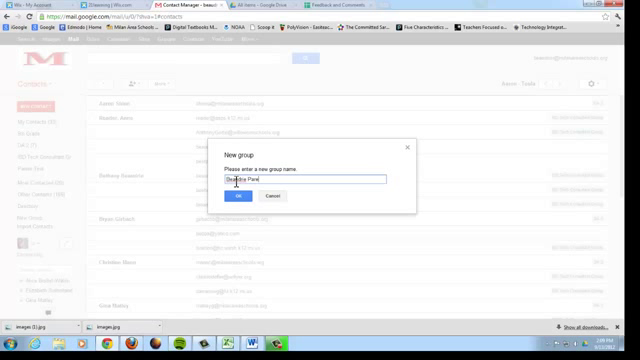
text(List)
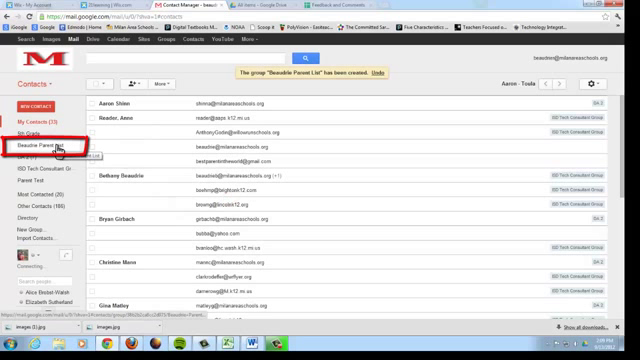
Open the empty Beaudite Parent List group from the sidebar.
click(40, 148)
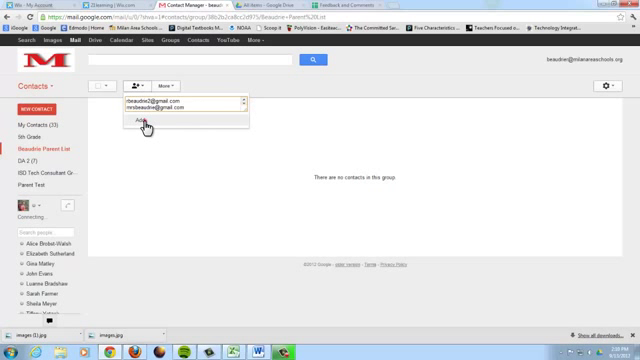
Add the entered parent email addresses as members of the group.
click(140, 122)
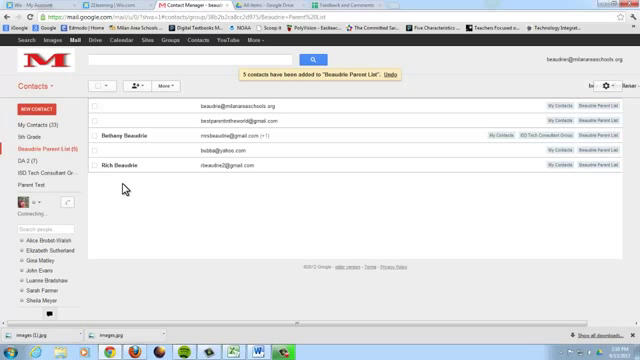
mouse_move(168, 208)
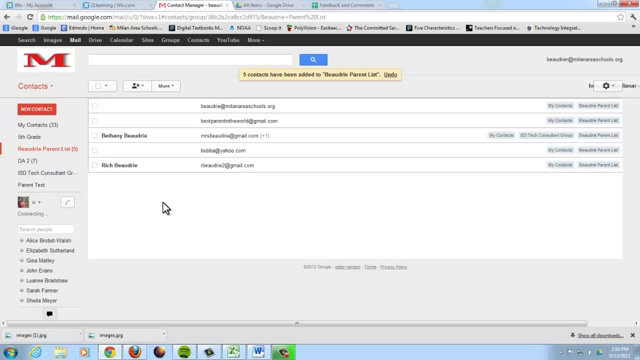
mouse_move(48, 92)
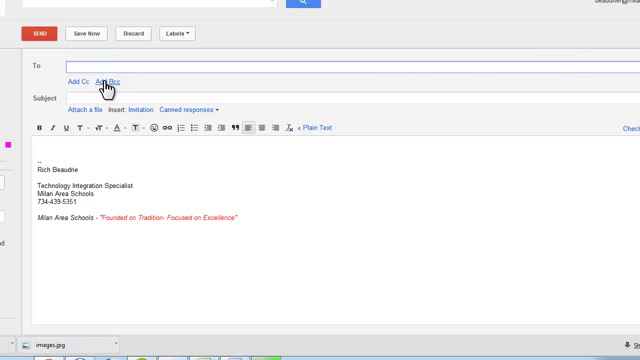
Add a Bcc line and enter 'be' to bring up the Beaudite Parent List suggestion.
click(124, 82)
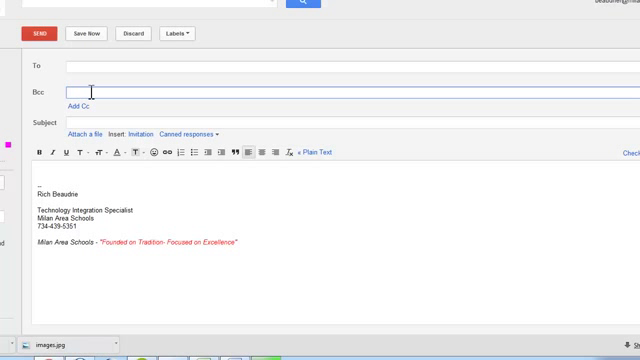
text(be)
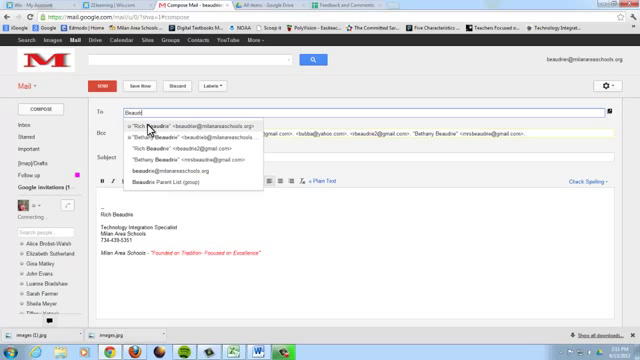
Blind-copy the Beaudite Parent List group, set subject 'Test', and send to Rich Beaudite.
click(170, 128)
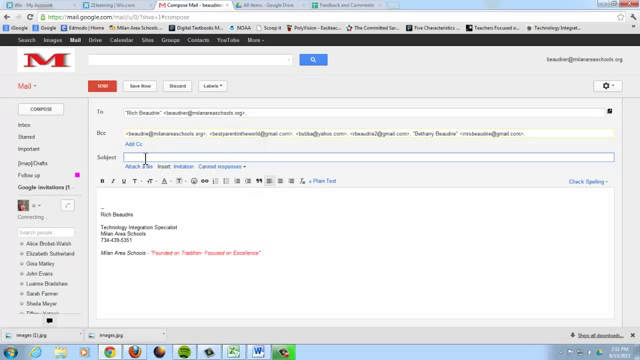
text(Test)
click(354, 256)
text(ryuiuk)
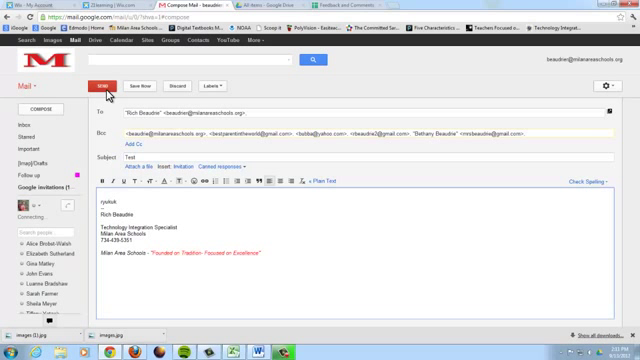
click(104, 84)
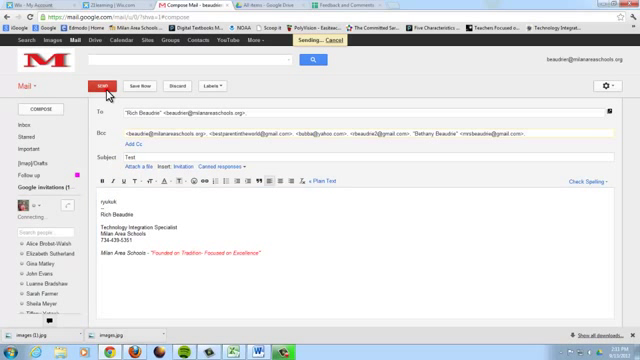
click(102, 84)
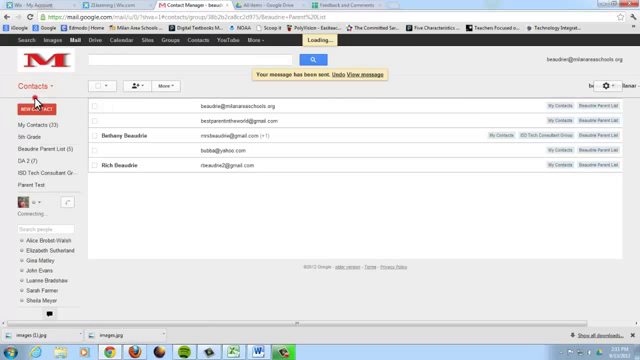
mouse_move(144, 224)
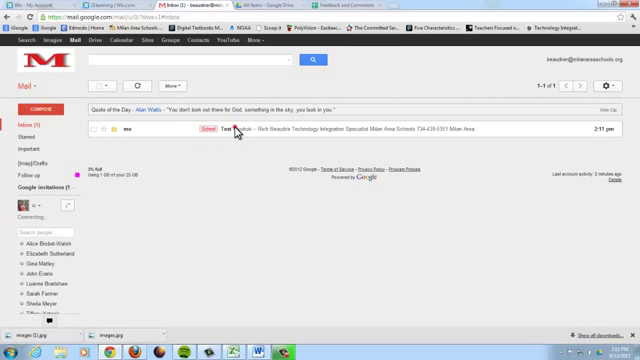
Open the received Test message from the inbox.
click(240, 132)
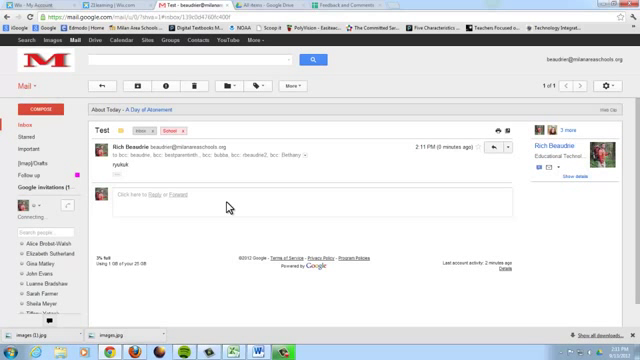